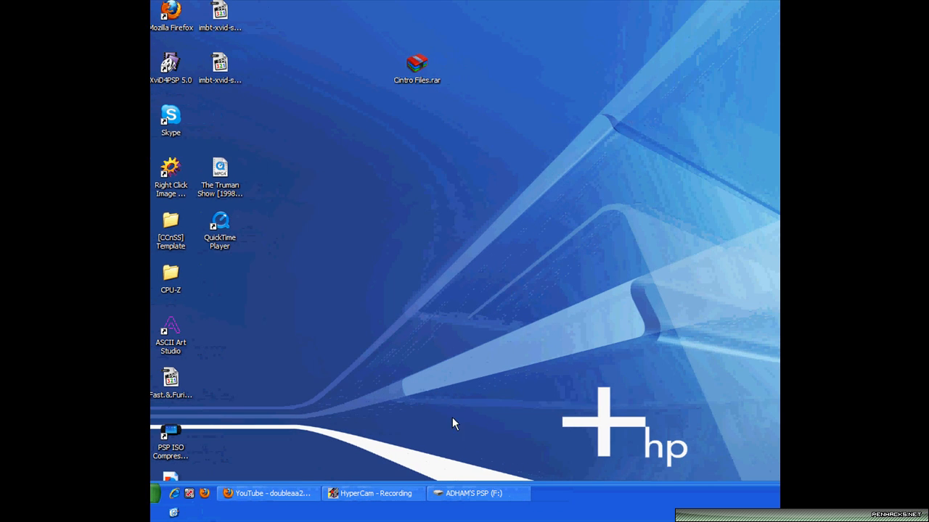
Restore the PSP (F:) drive window and open Cintro Files.rar from the desktop in WinRAR.
click(472, 494)
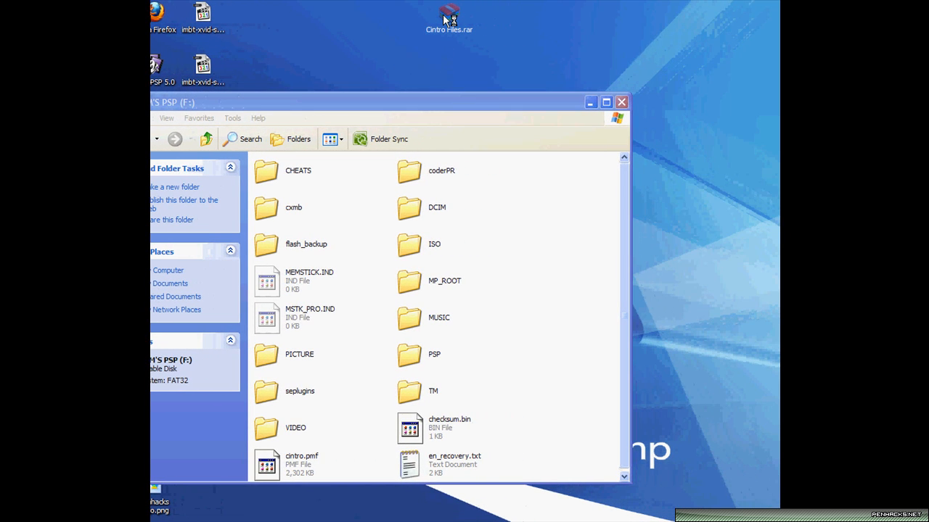
double_click(448, 13)
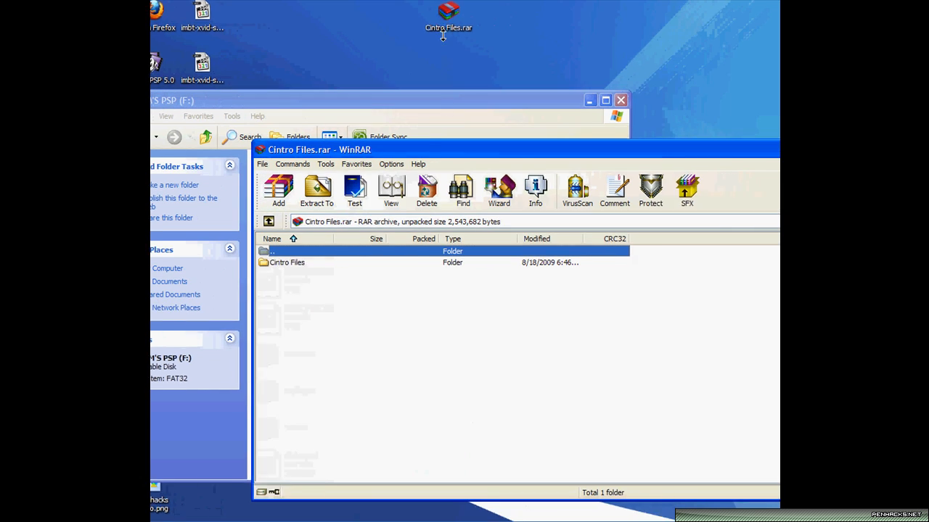
Copy cintro.pmf from the archive's Cintro Files folder to the PSP root, replacing the existing file.
double_click(287, 261)
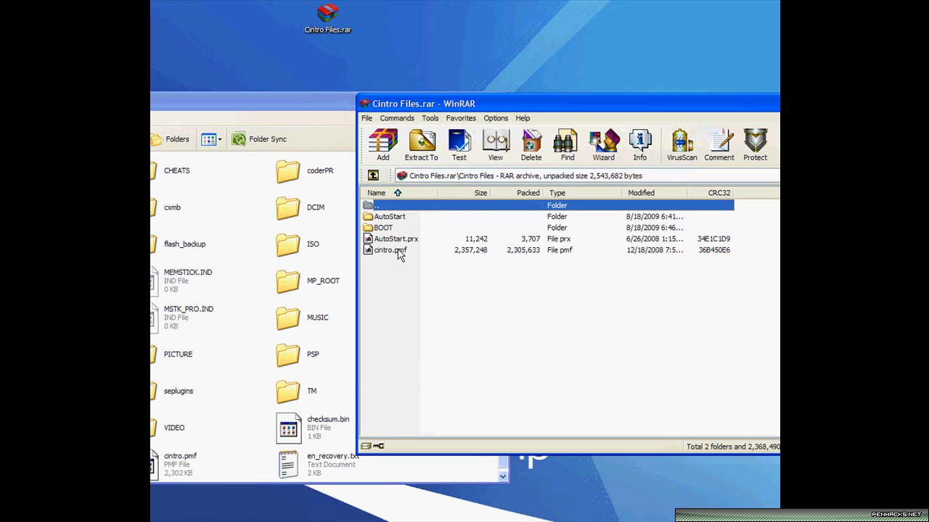
click(391, 250)
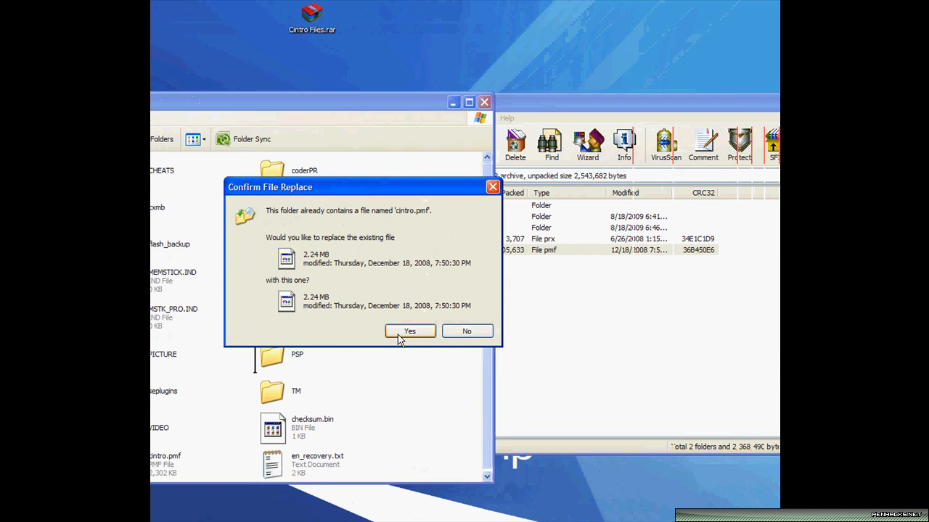
click(409, 331)
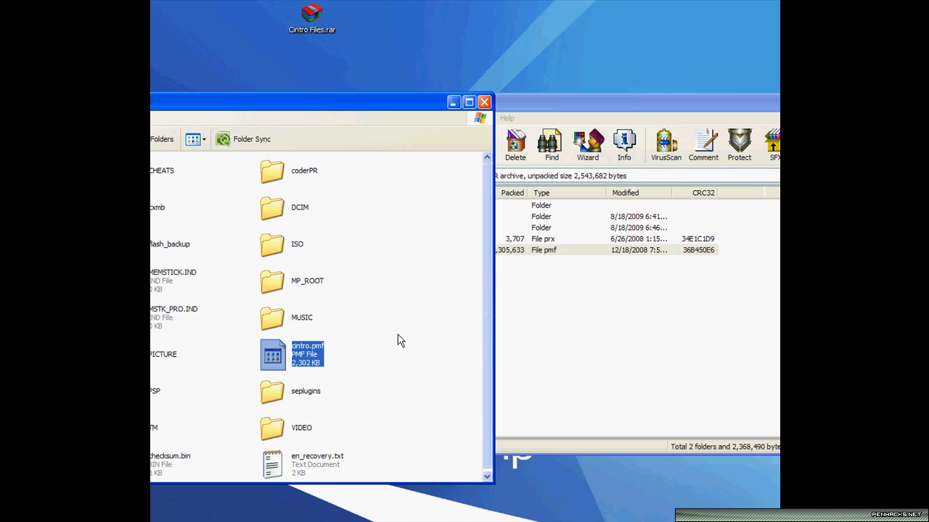
right_click(399, 340)
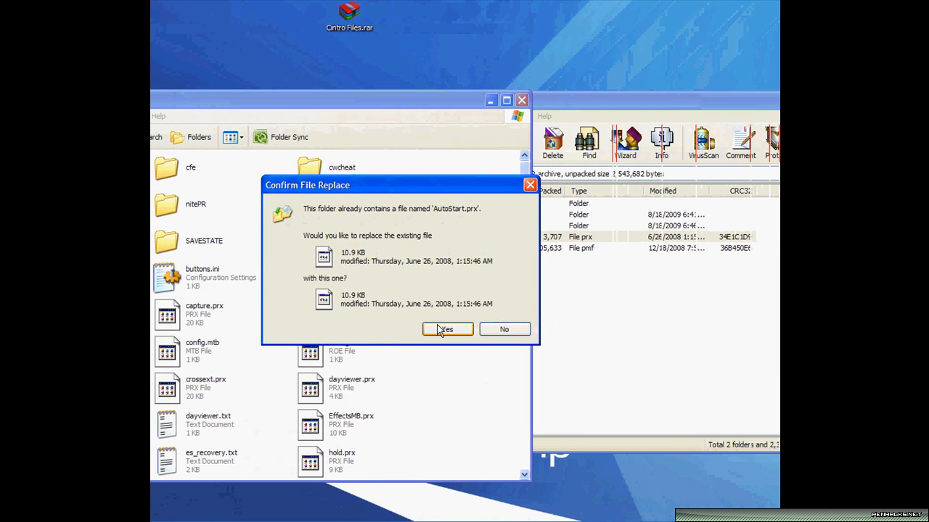
Replace the old AutoStart.prx in seplugins with the archive's copy and review the folder.
click(447, 329)
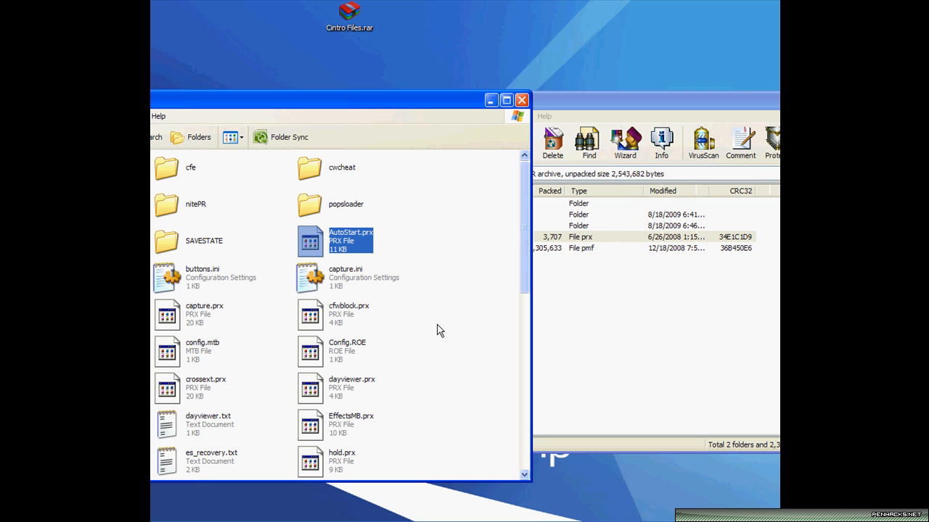
scroll(down, 3)
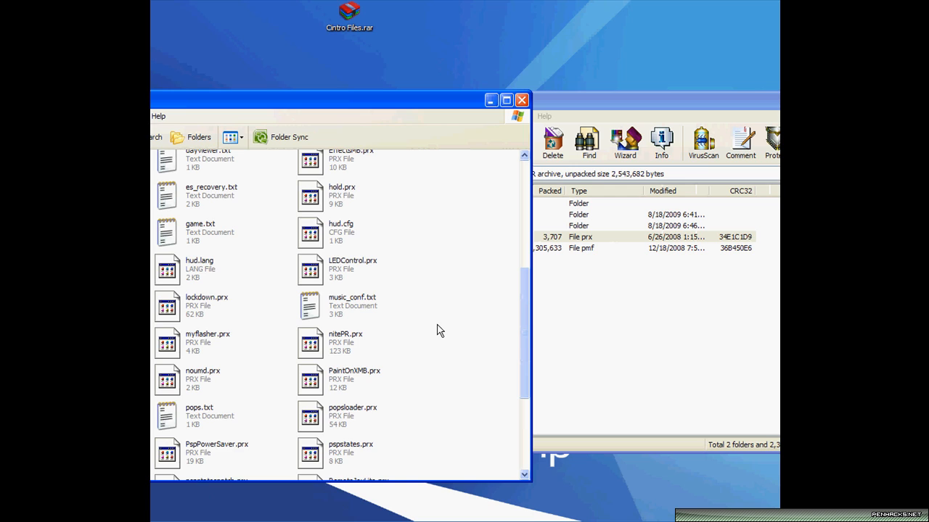
scroll(down, 3)
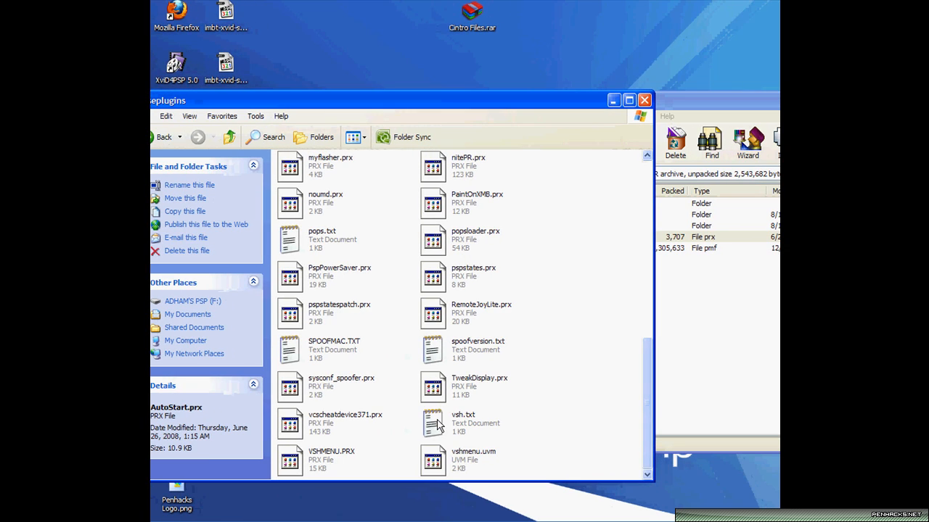
Edit and save vsh.txt in seplugins, then navigate to the PSP > GAME folder.
click(461, 423)
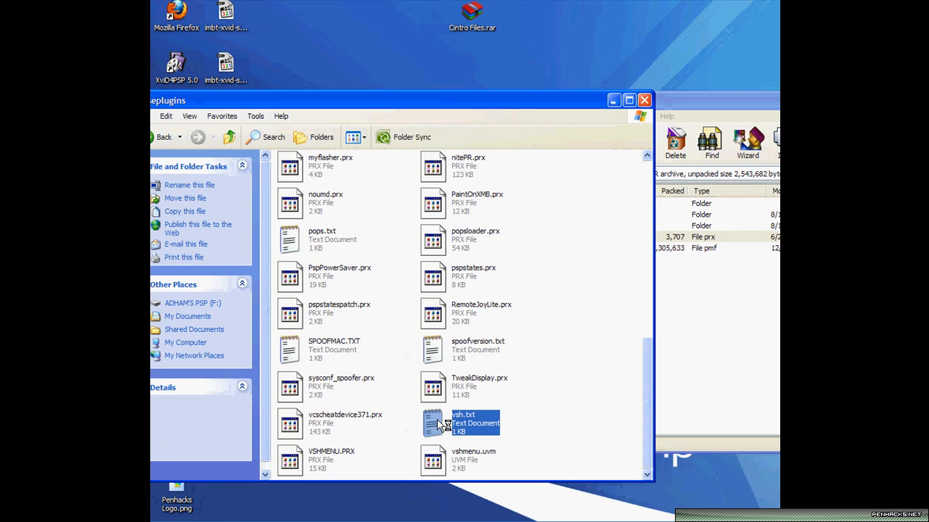
double_click(462, 423)
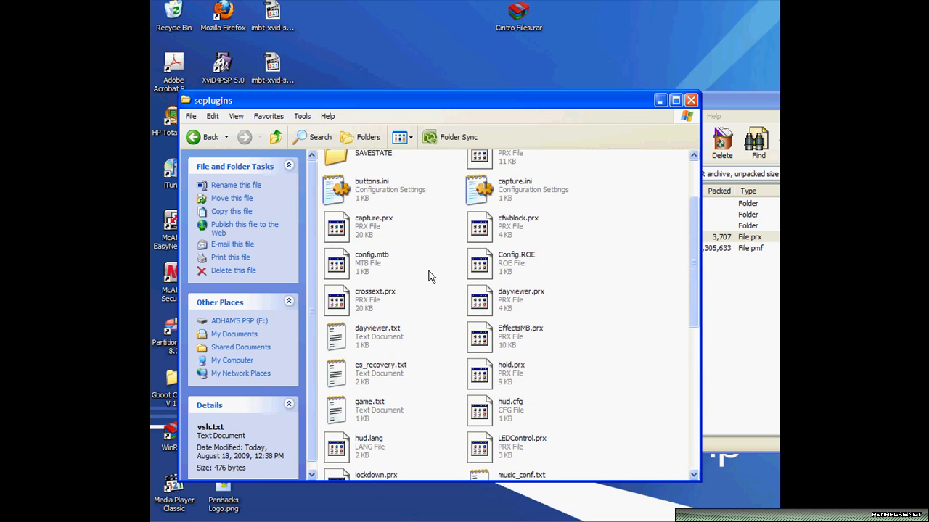
click(368, 409)
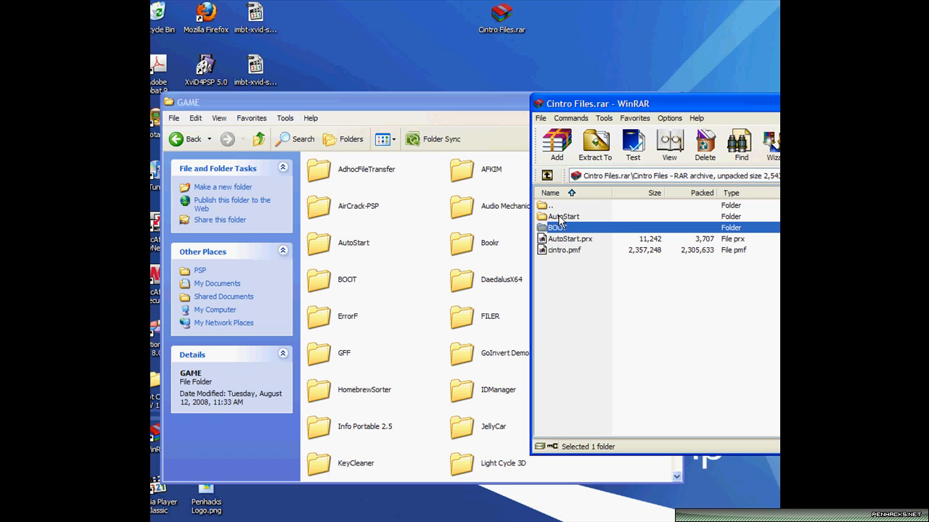
Copy the AutoStart and BOOT folders into GAME, confirming the folder replace.
click(563, 216)
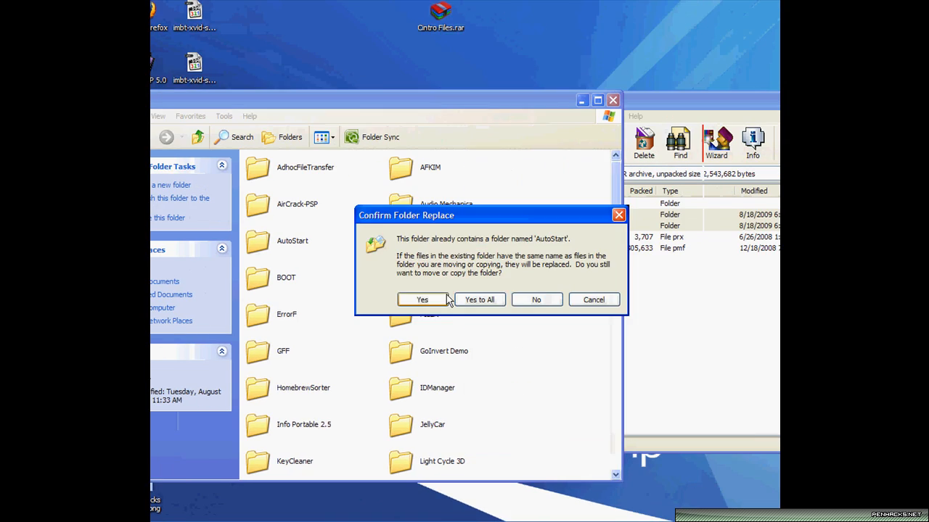
click(422, 299)
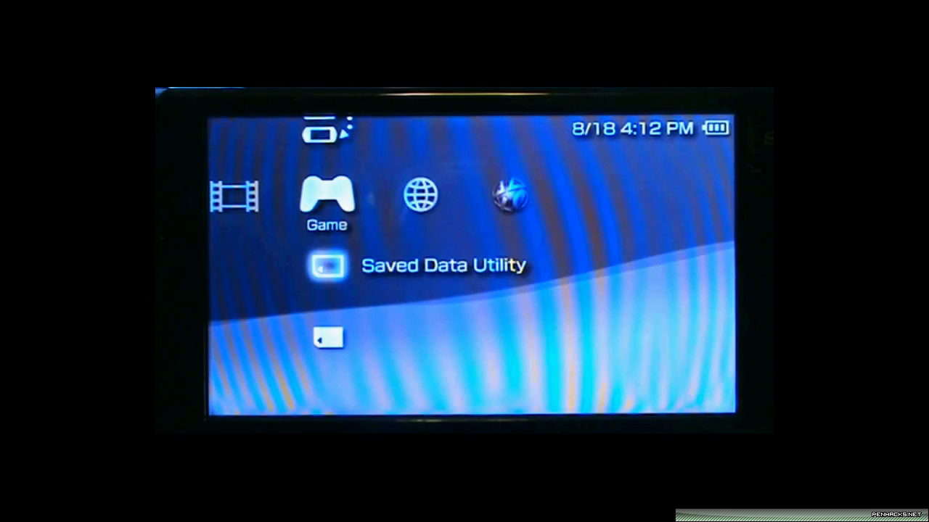
Start the AutoStart PRX configurator from Game > Memory Stick on the PSP.
key(down)
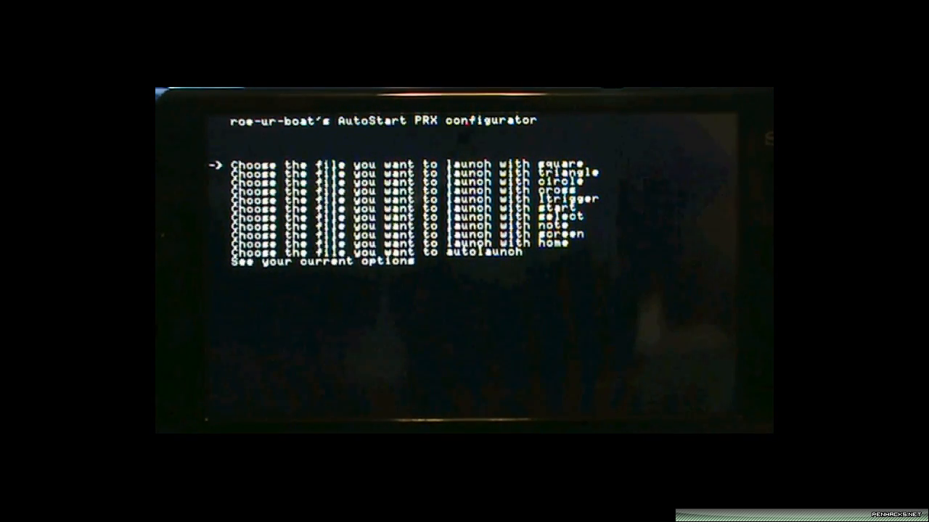
Move to 'Choose the file you want to autolaunch' and select BOOT/EBOOT.PBP.
key(down)
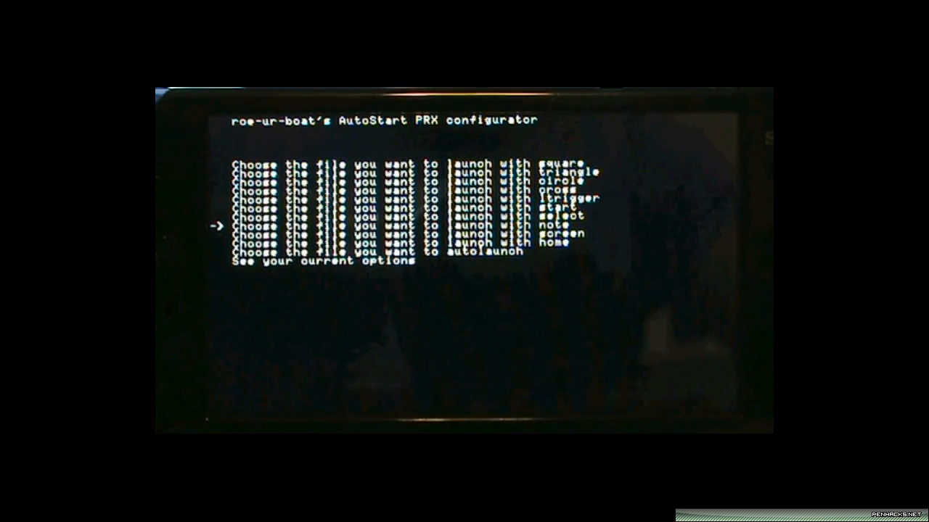
key(down)
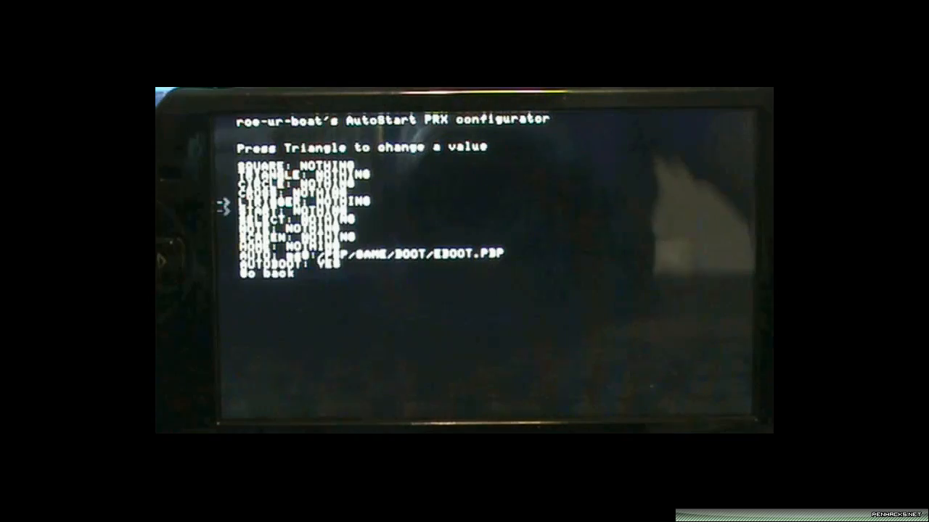
In current options, confirm AUTO path ms0:/PSP/GAME/BOOT/EBOOT.PBP and set AUTOBOOT to YES.
key(down)
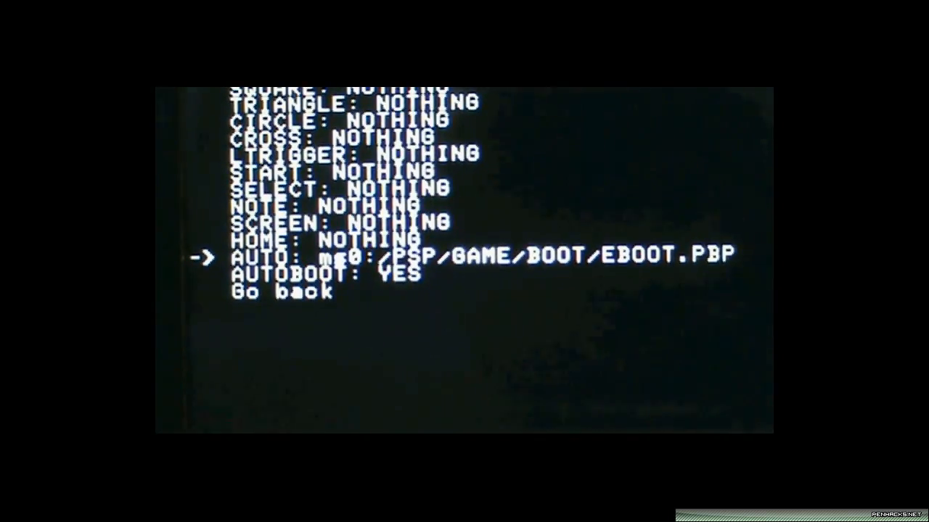
key(down)
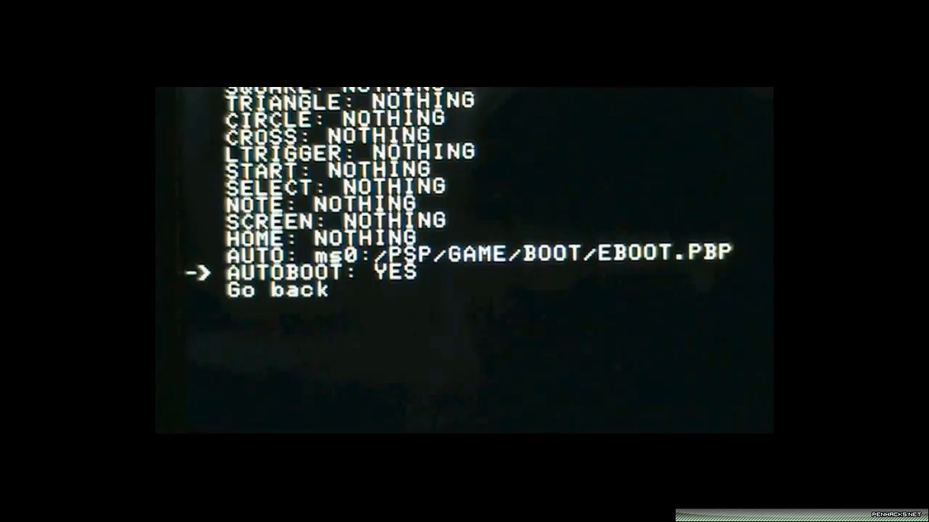
key(down)
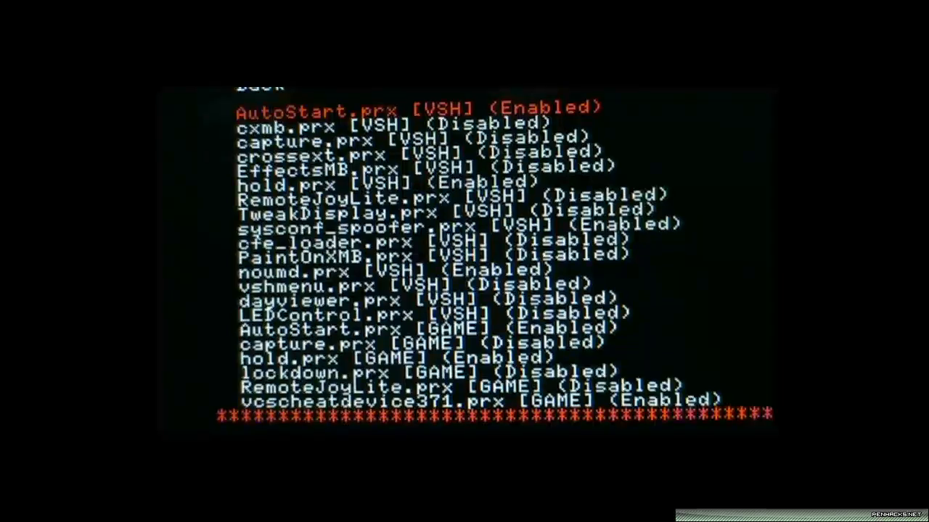
Set AutoStart.prx [VSH] and [GAME] to Enabled in Recovery > Plugins, then move to Back.
key(down)
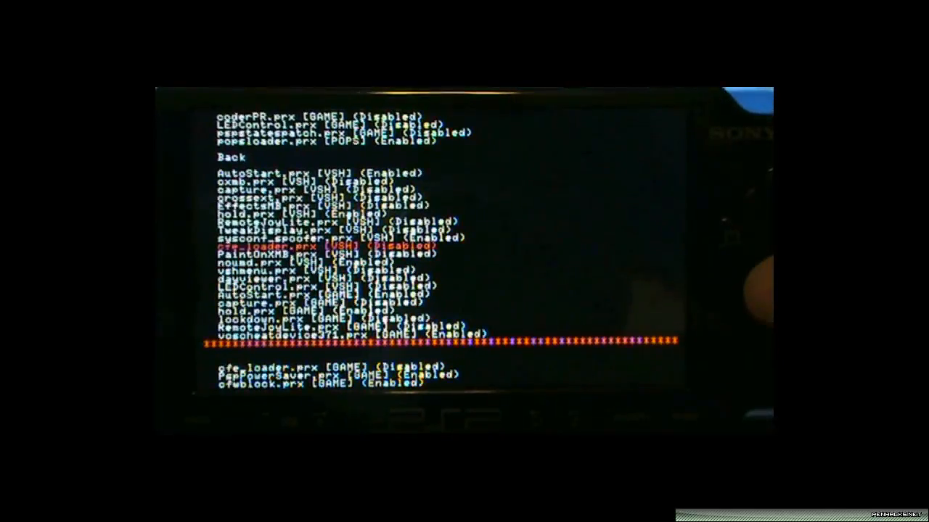
key(up)
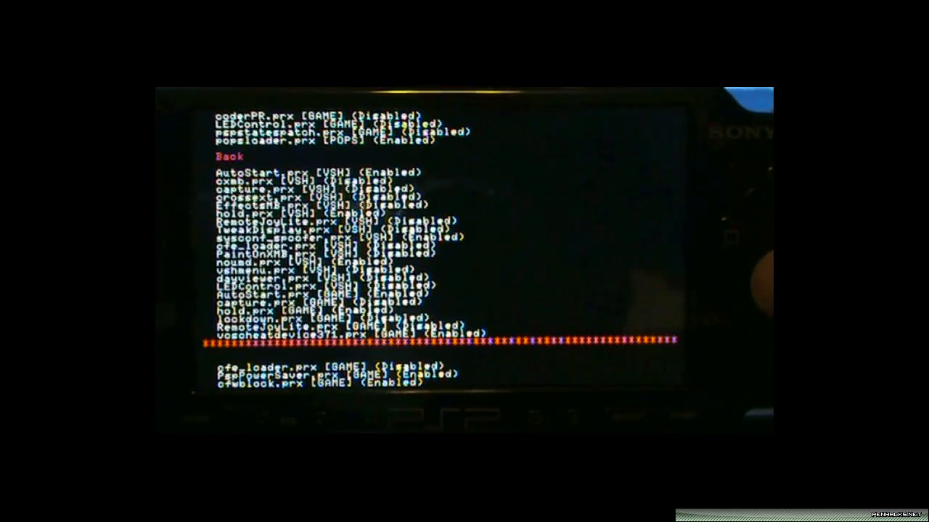